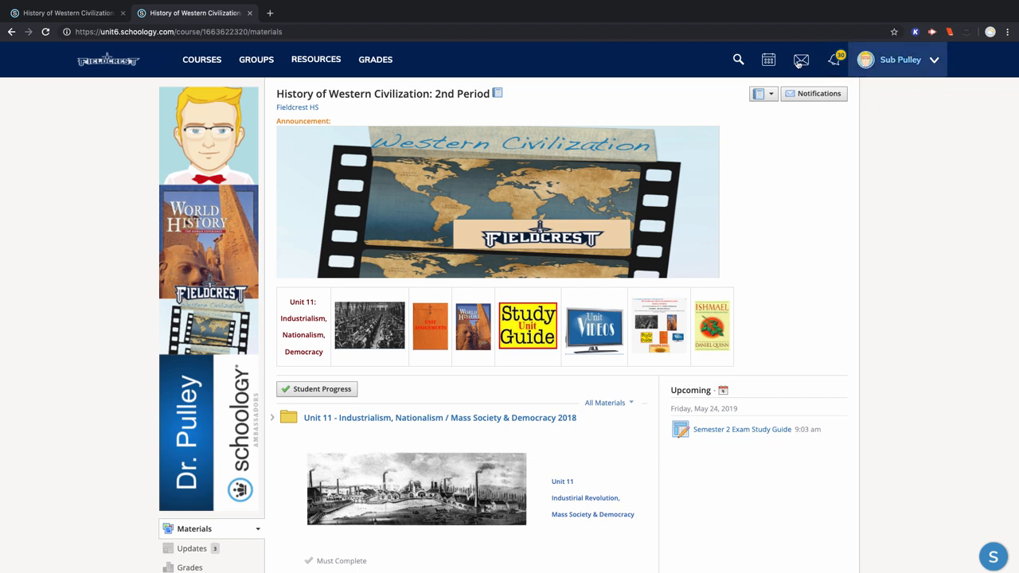
- Open the Grades page from the History of Western Civilization: 2nd Period sidebar
scroll(down, 3)
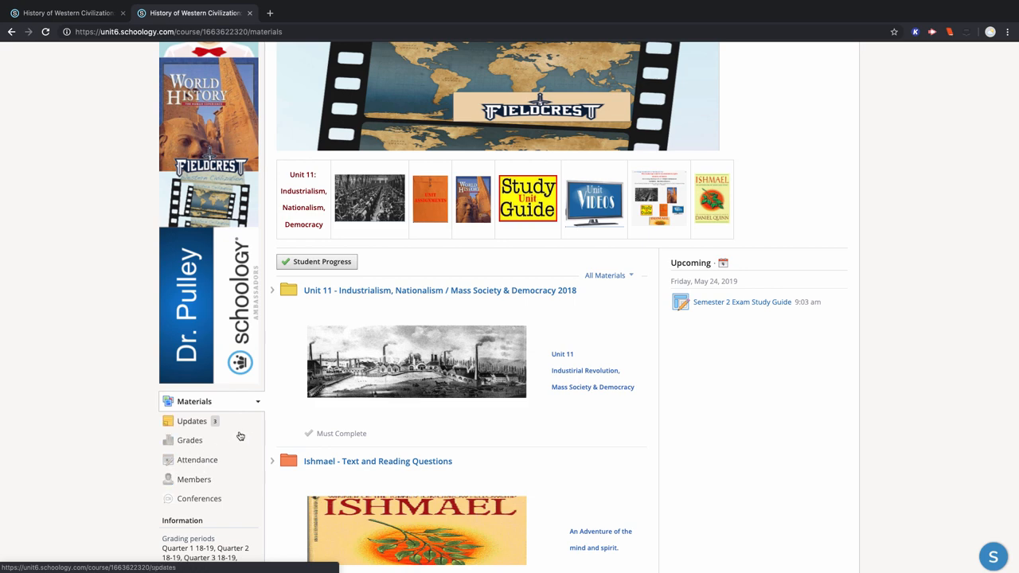
click(190, 440)
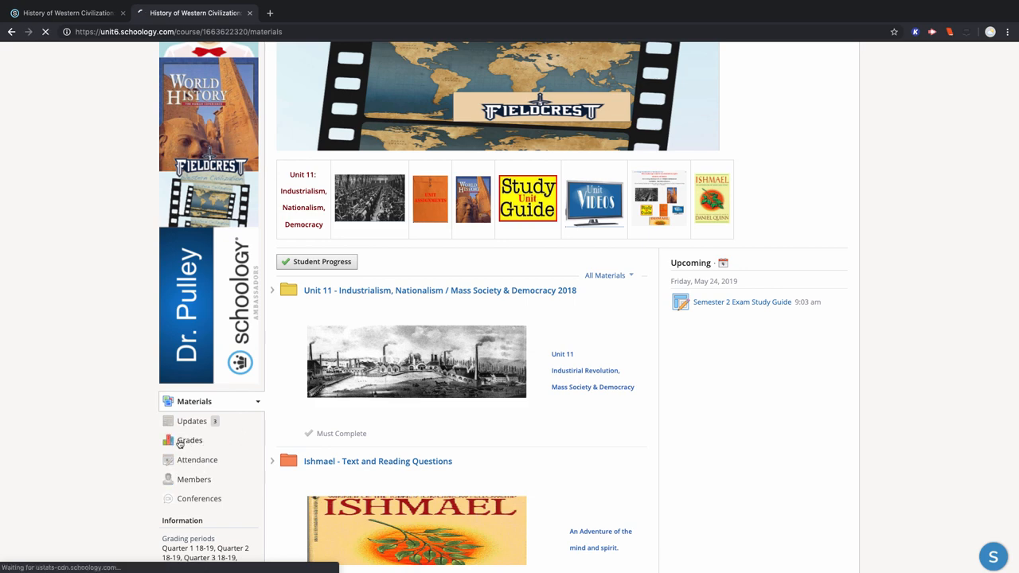
- Scroll the Grades page to the Quarter 4 Chapter 20, Section 4 URQs grade (6/10)
click(190, 440)
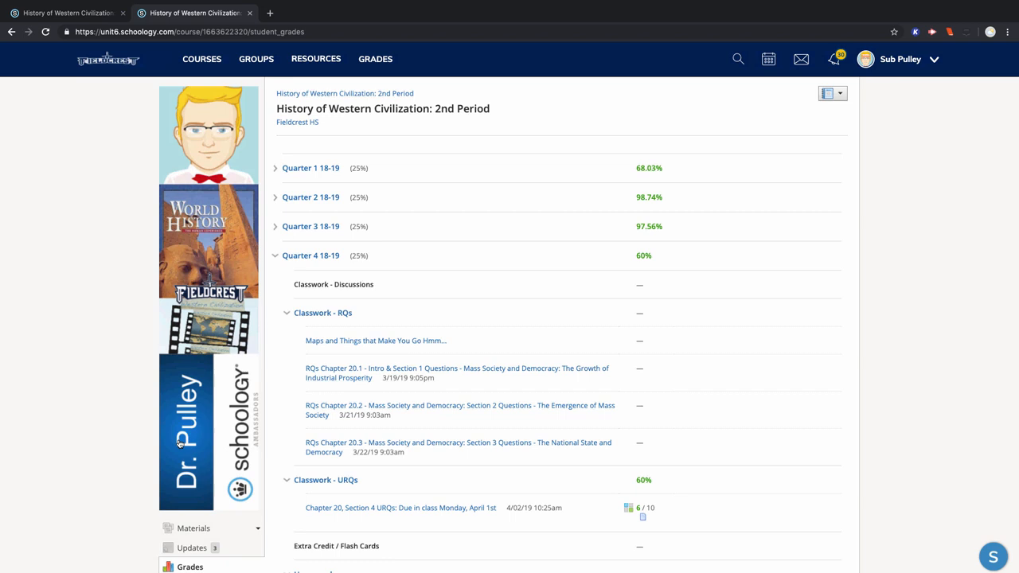
scroll(down, 3)
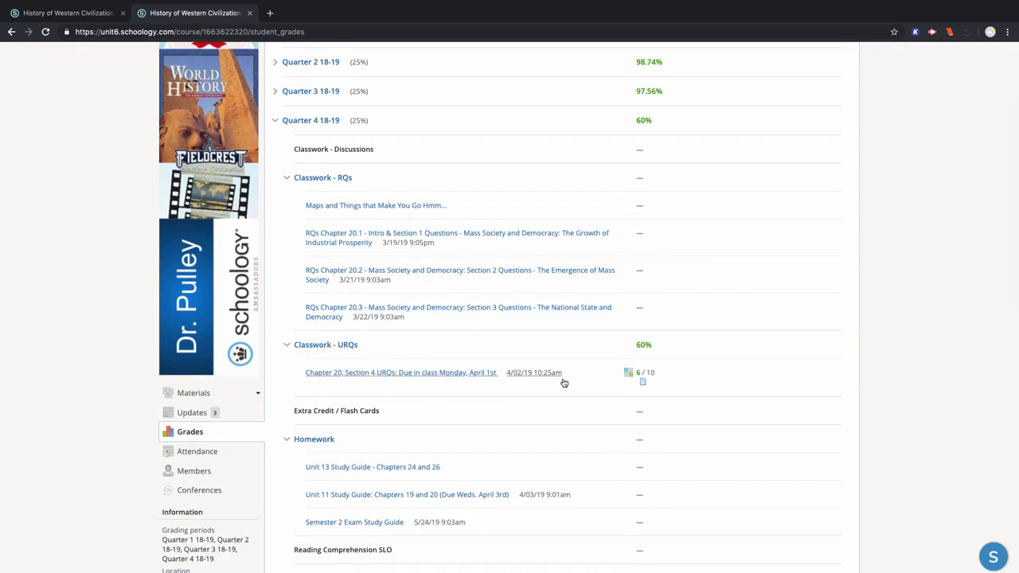
mouse_move(694, 387)
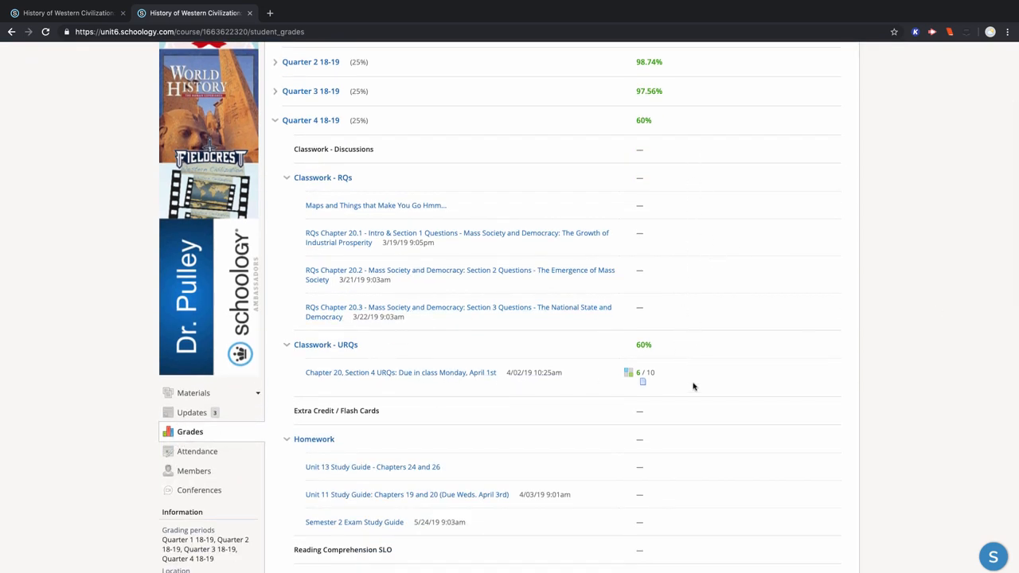
mouse_move(606, 412)
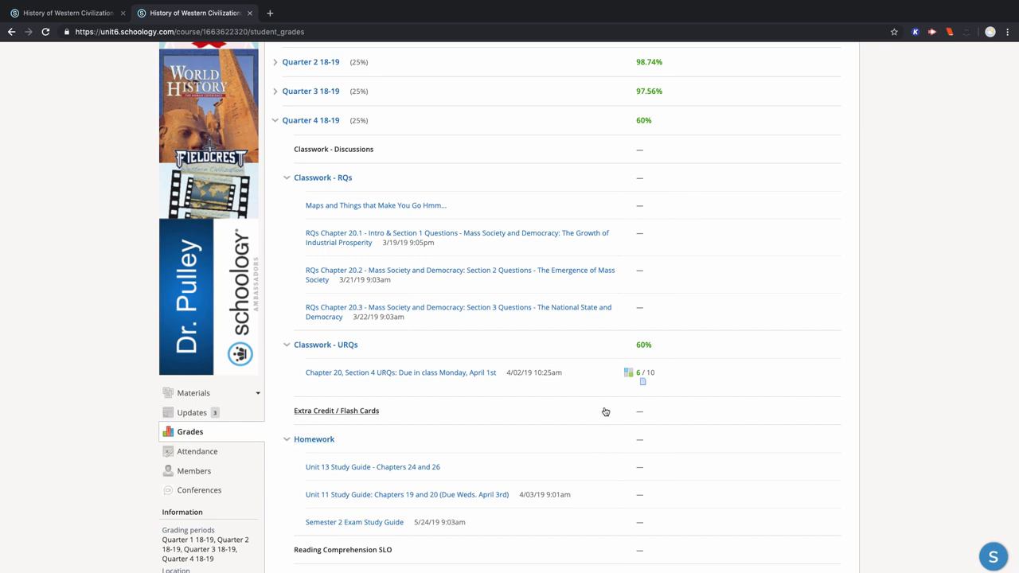
mouse_move(629, 390)
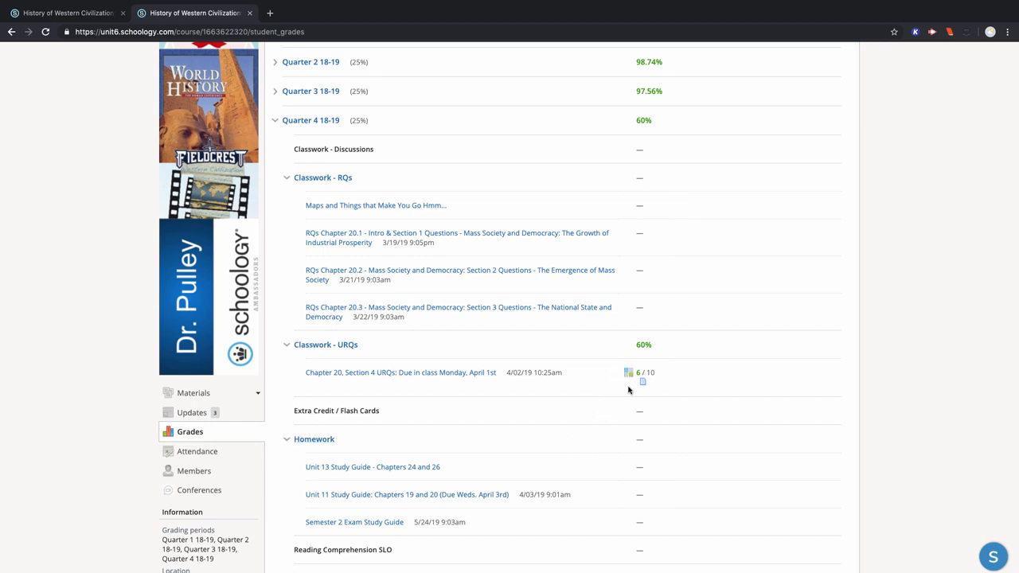
mouse_move(632, 384)
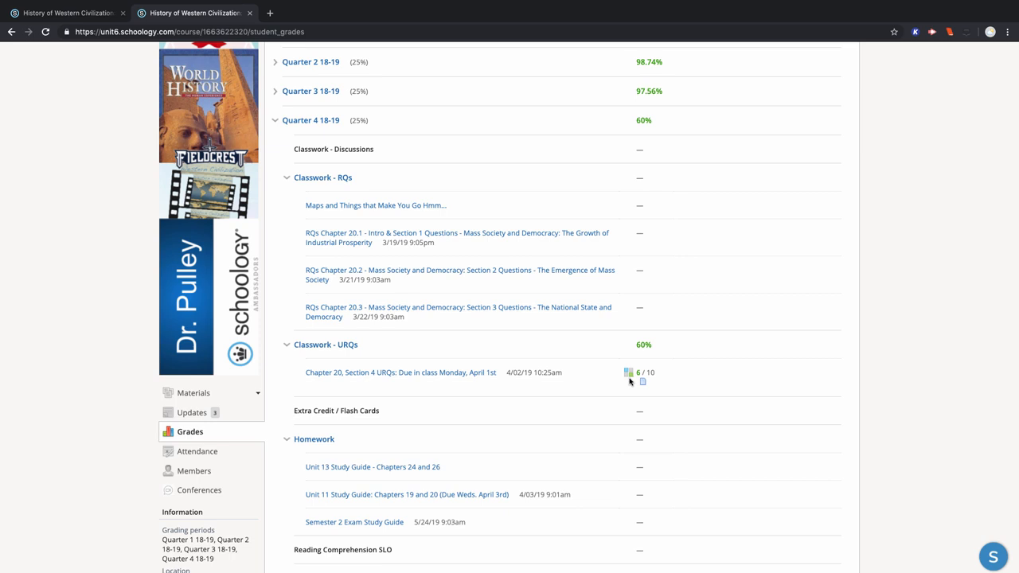
- Open the rubric popup for the 6/10 Chapter 20, Section 4 URQs grade
click(629, 373)
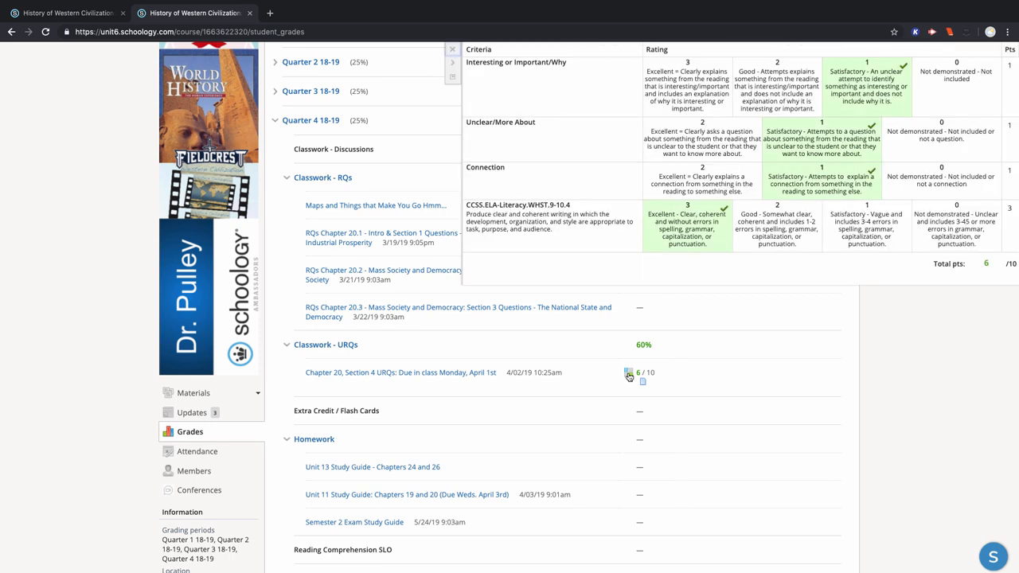
mouse_move(908, 243)
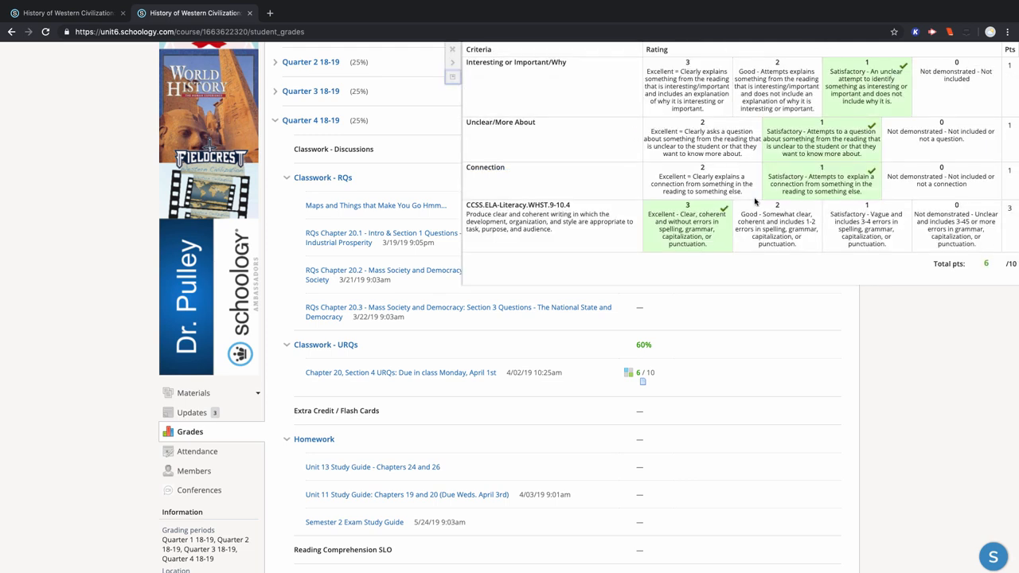
mouse_move(683, 208)
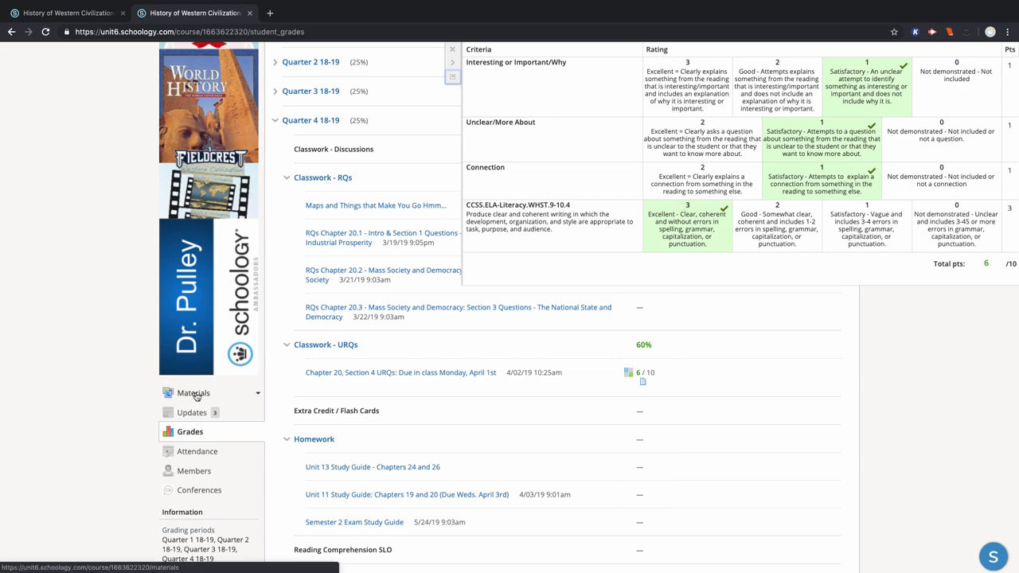
- Return to Materials and open the Chapter 20, Section 4 URQs assignment
click(194, 392)
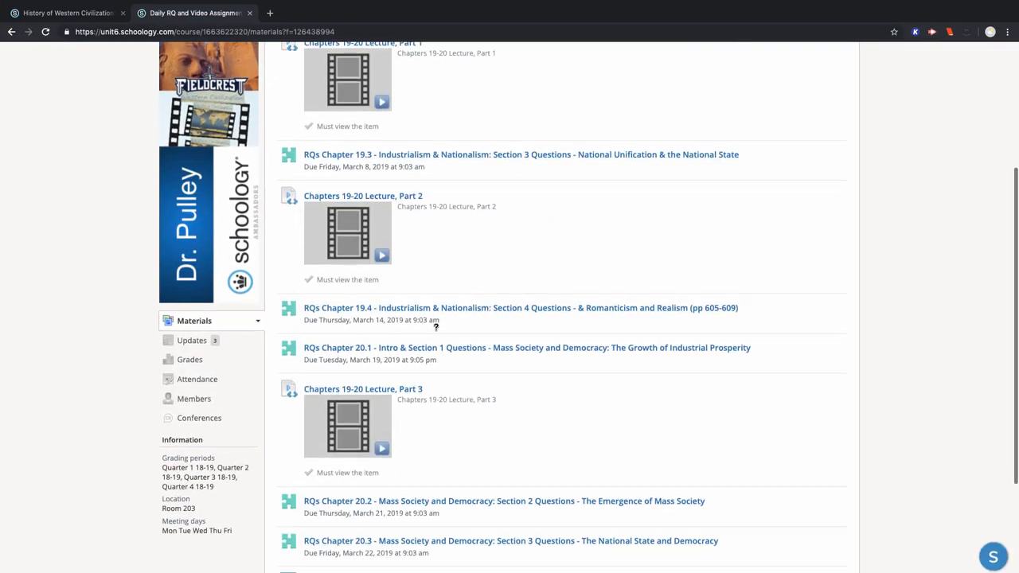
scroll(down, 3)
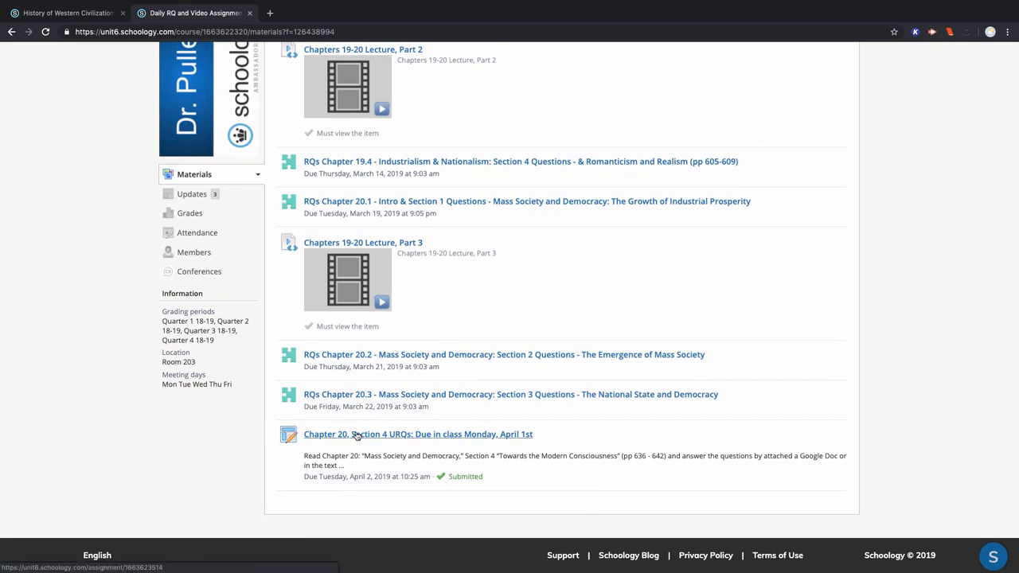
click(417, 434)
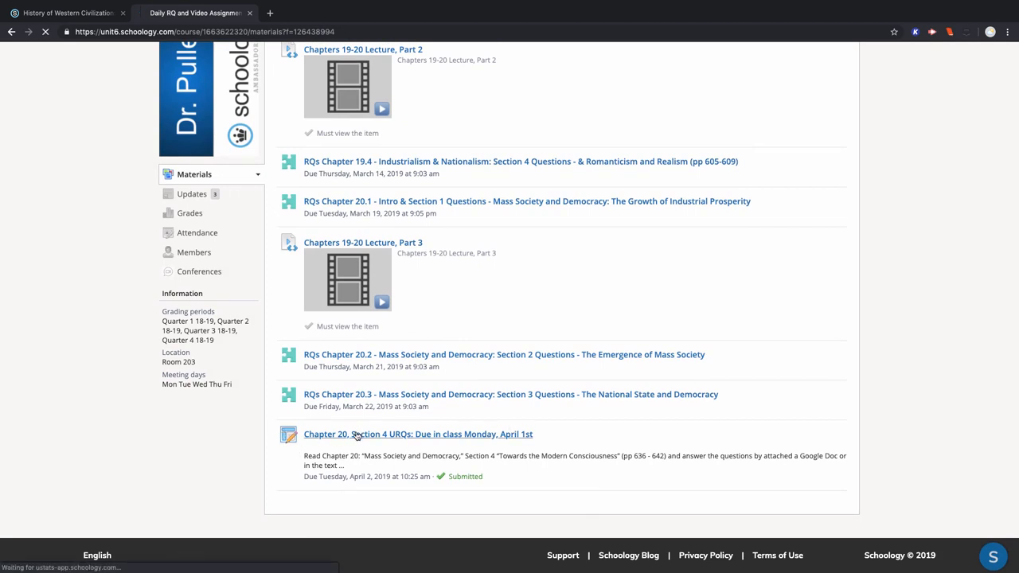
- Review the URQs assignment page's rubric, then scroll back up to its 6/10 grade
click(417, 434)
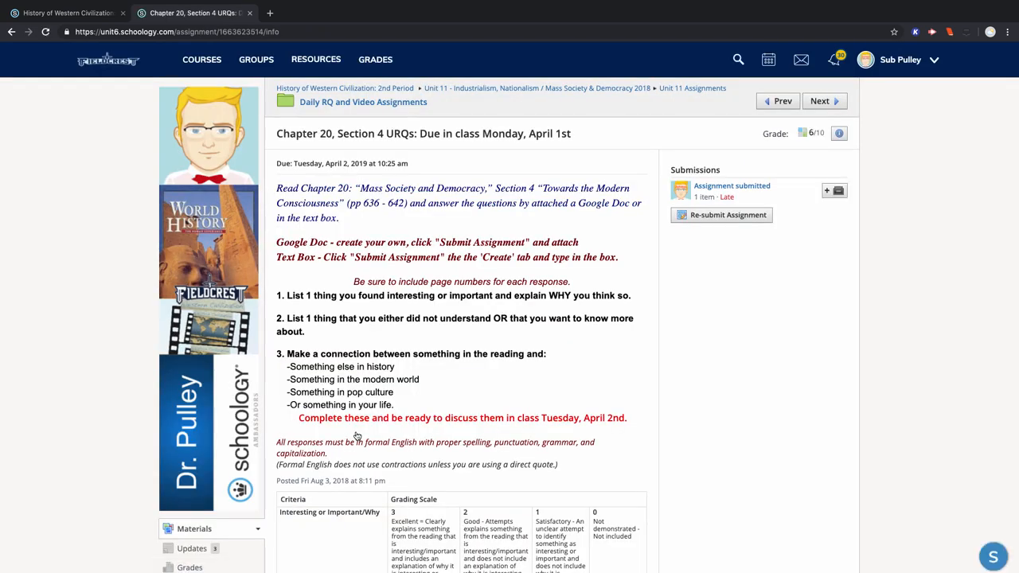
scroll(down, 3)
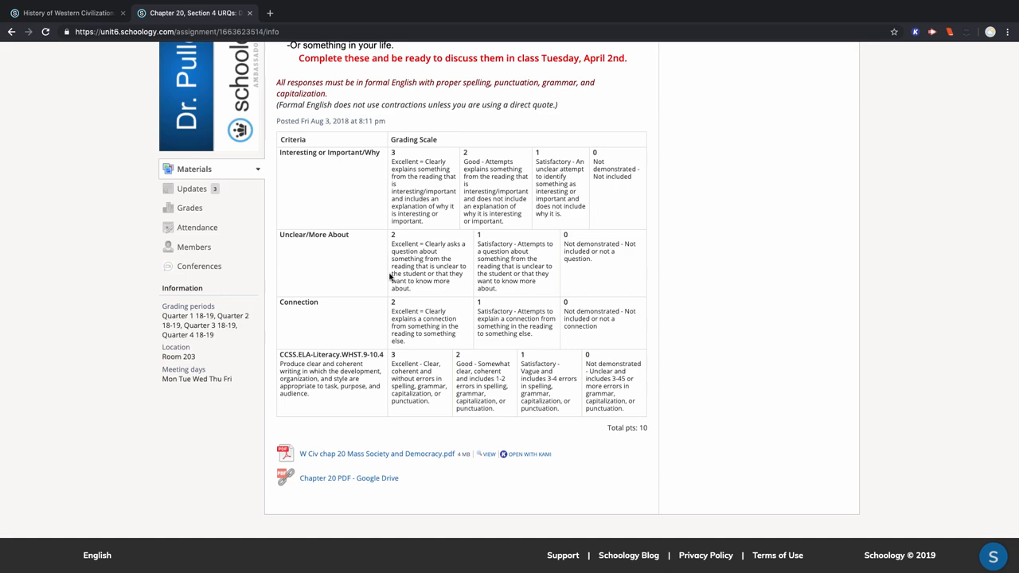
scroll(up, 3)
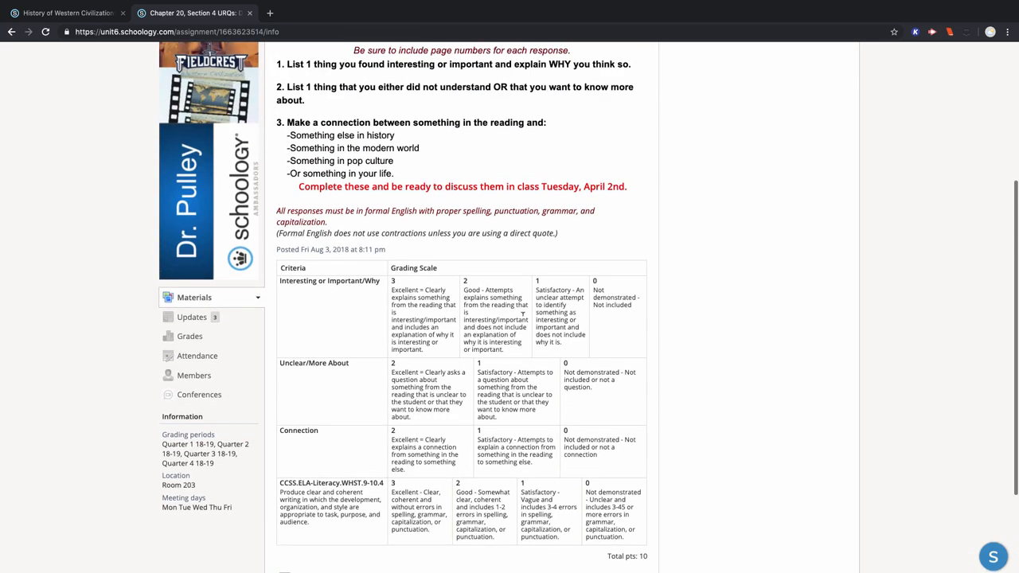
scroll(up, 3)
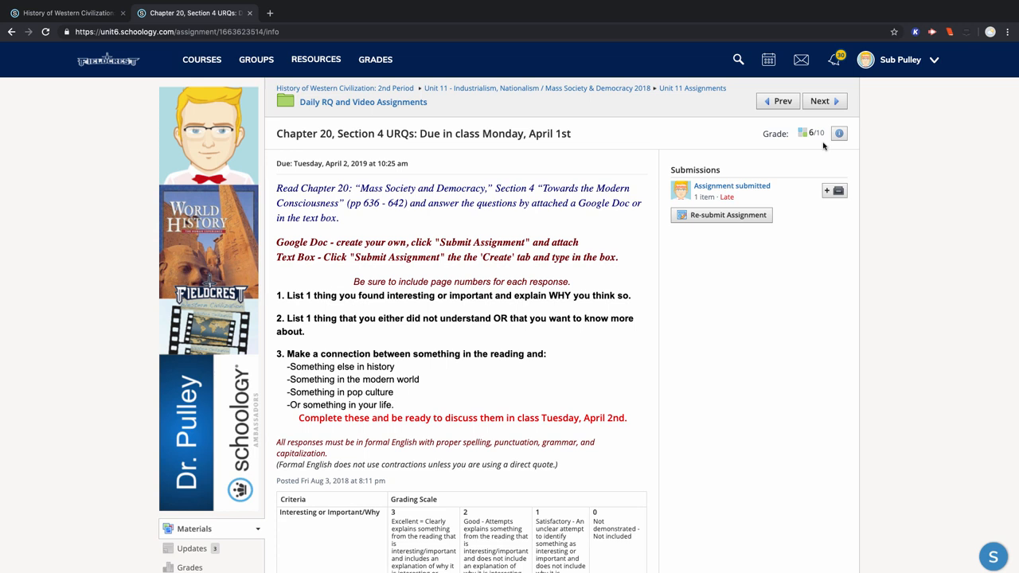
mouse_move(821, 143)
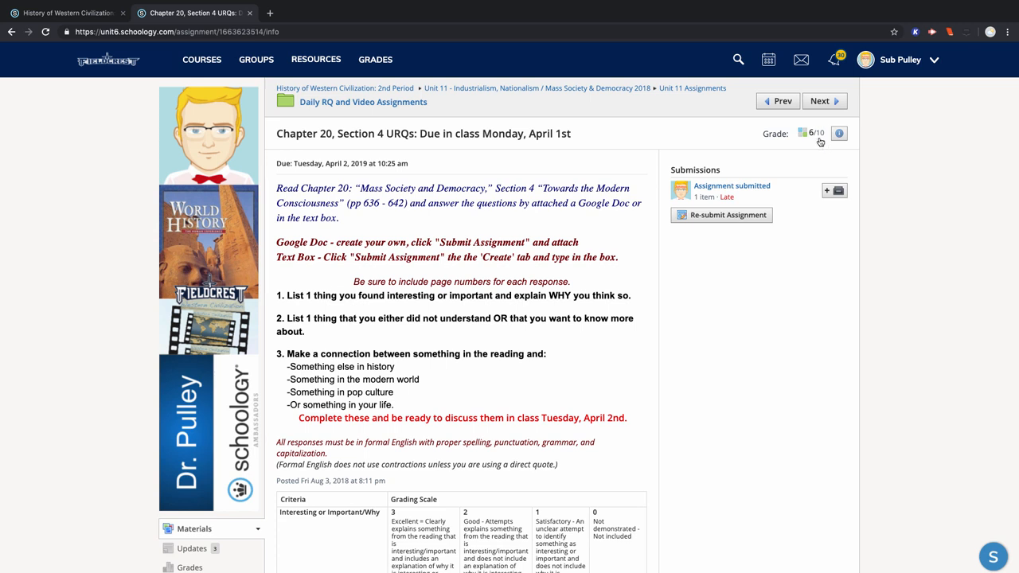
mouse_move(806, 139)
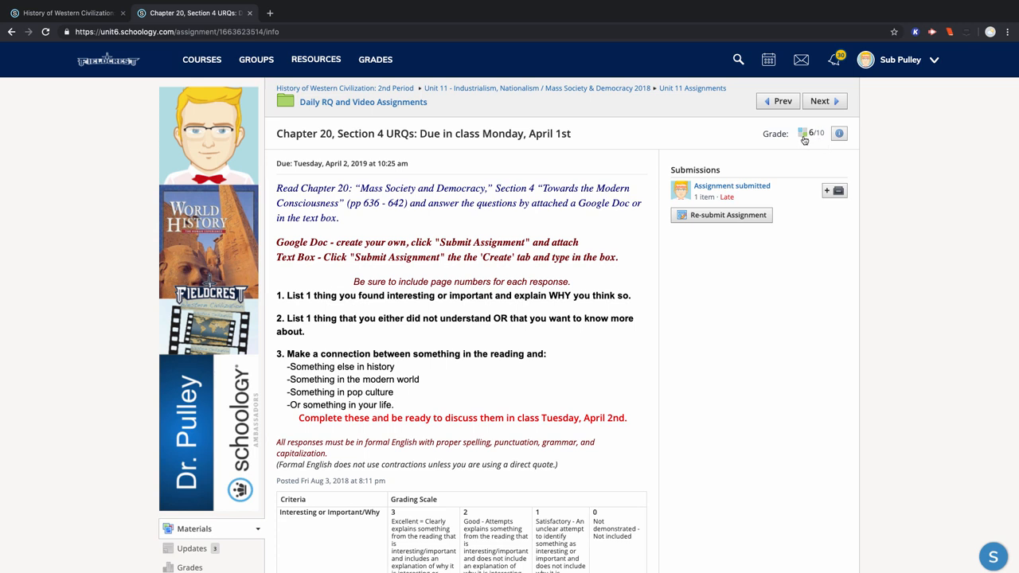
- View and close the 6/10 rubric popup, then return to the course Grades page
click(839, 133)
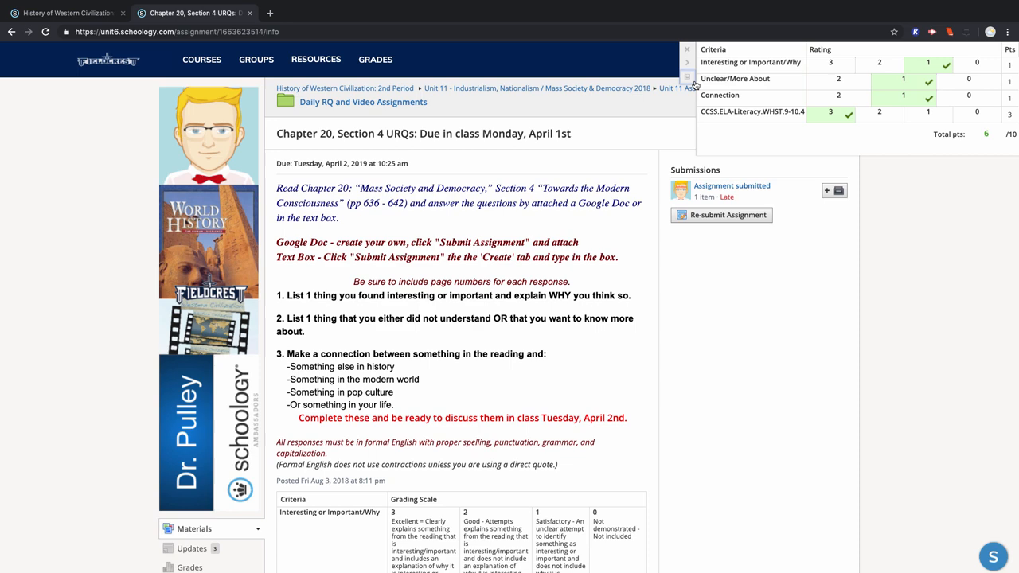
click(687, 76)
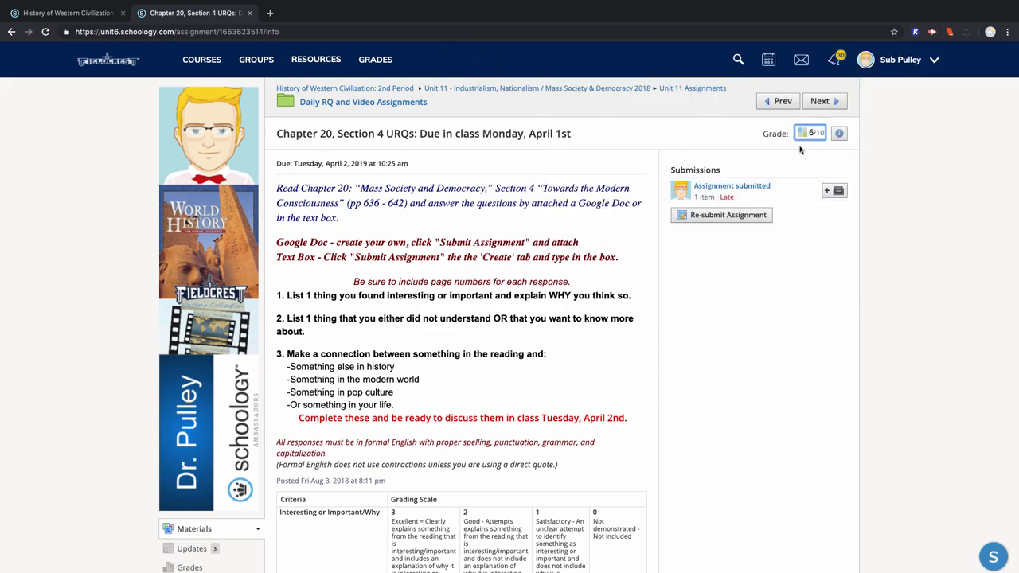
scroll(down, 3)
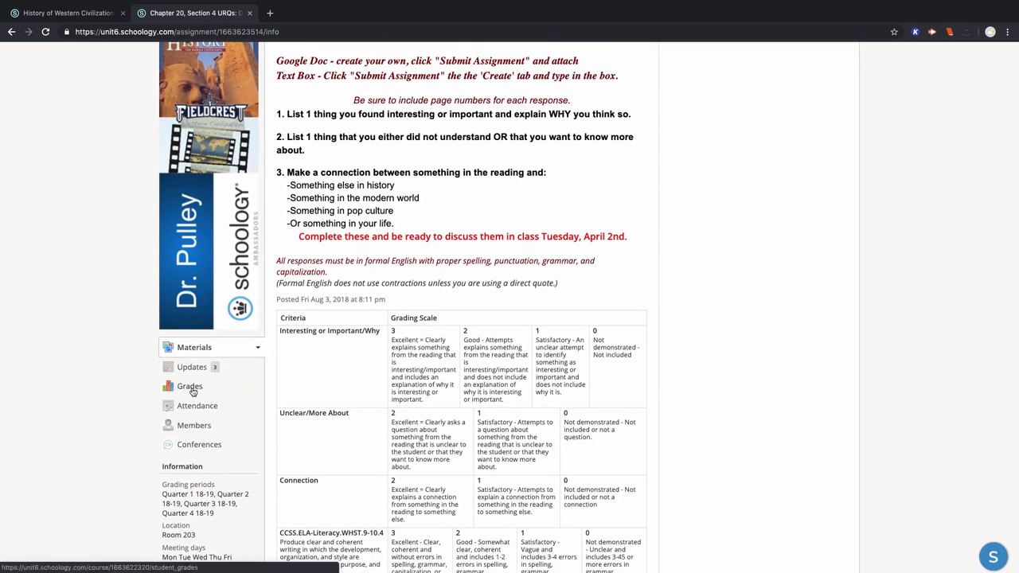
click(190, 387)
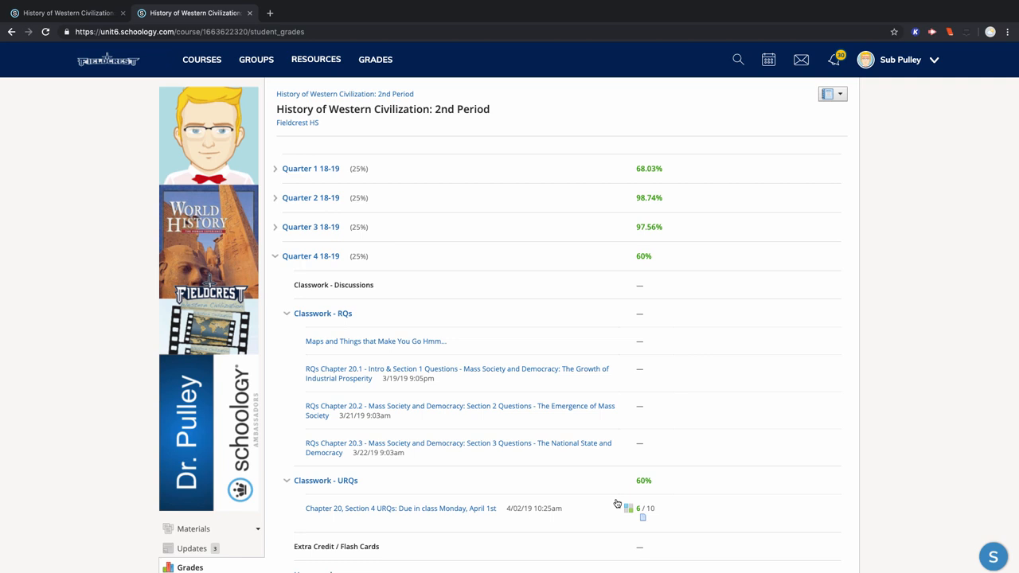